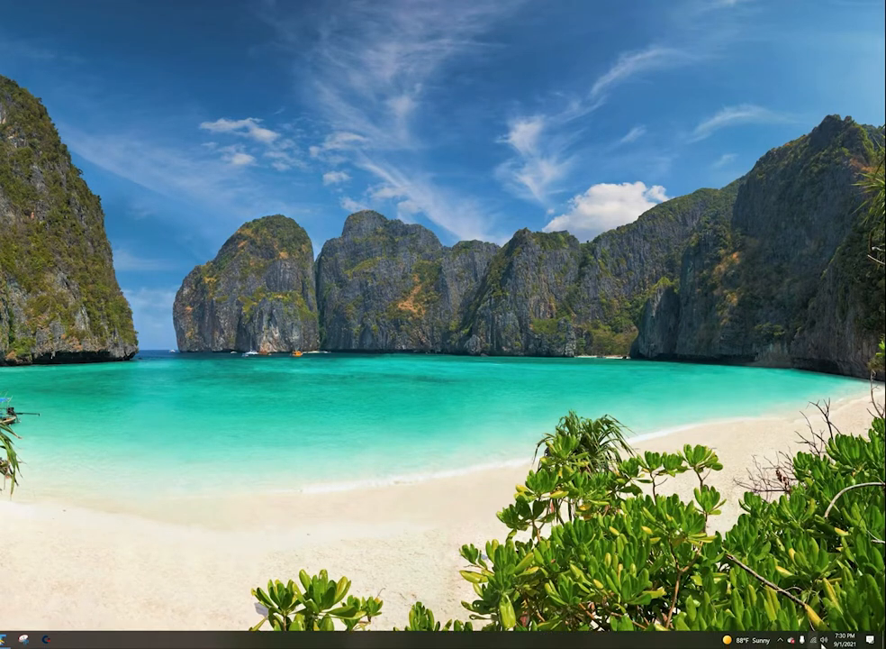
Bring up the sound options from the taskbar speaker icon.
{"action": "right_click", "coordinate": [821, 636]}
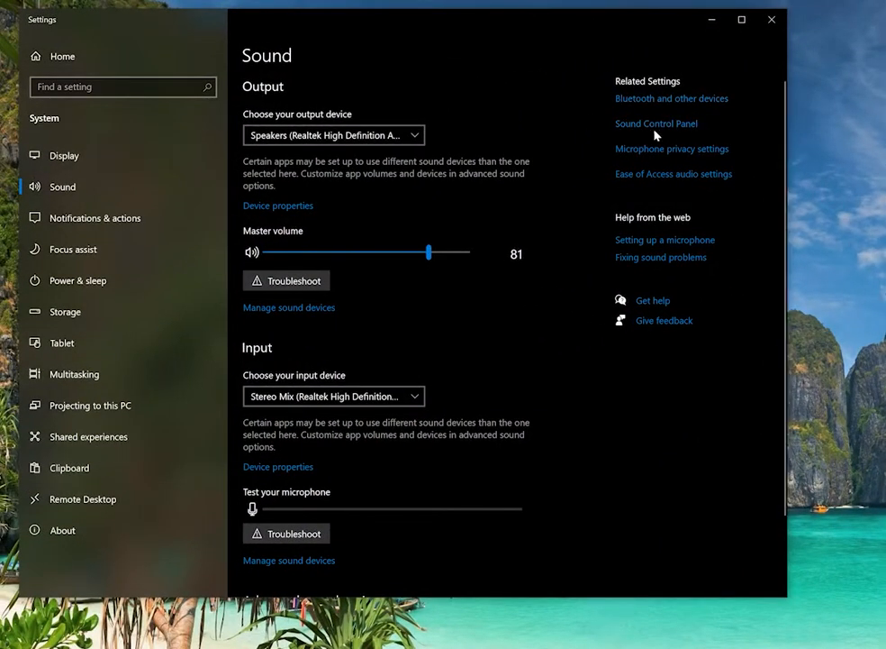
{"action": "mouse_move", "coordinate": [625, 130]}
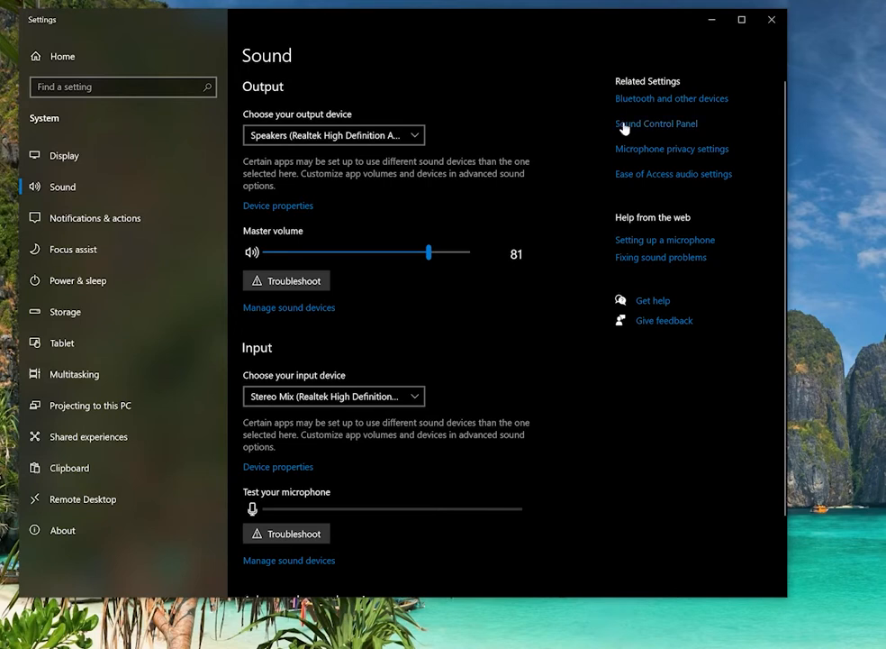
{"action": "mouse_move", "coordinate": [668, 128]}
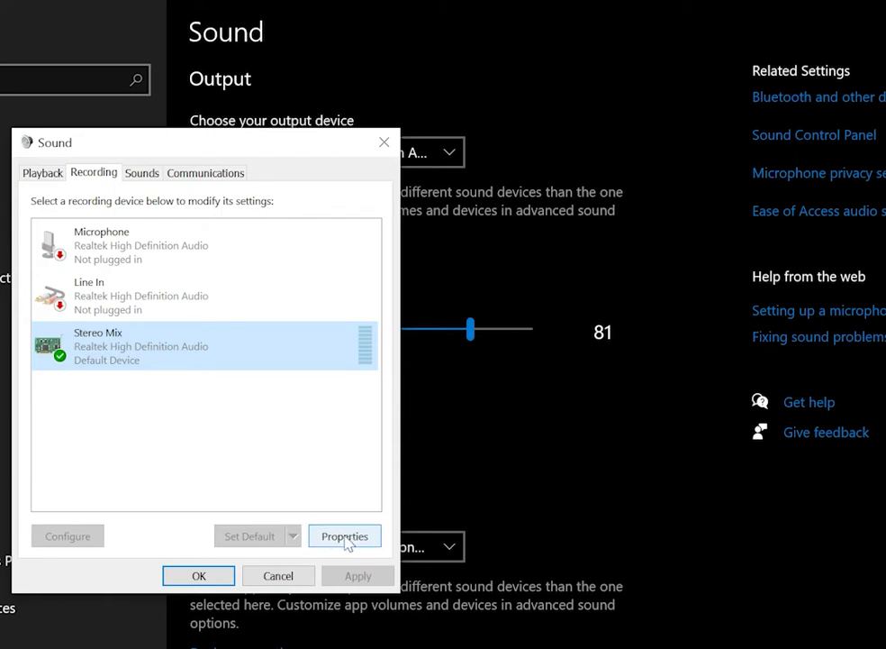
Show the Listen options in Stereo Mix Properties.
{"action": "left_click", "coordinate": [345, 537]}
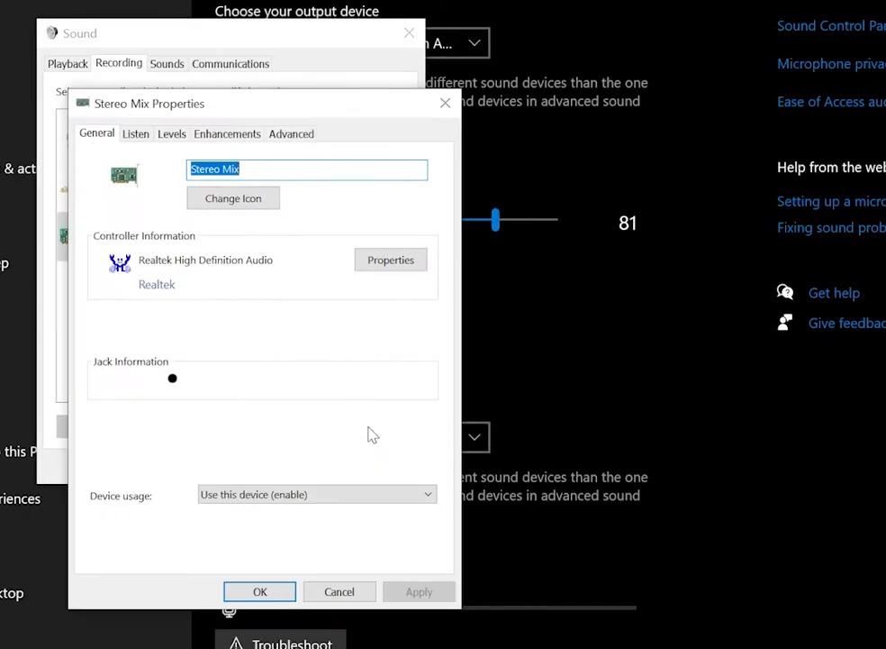
{"action": "mouse_move", "coordinate": [144, 142]}
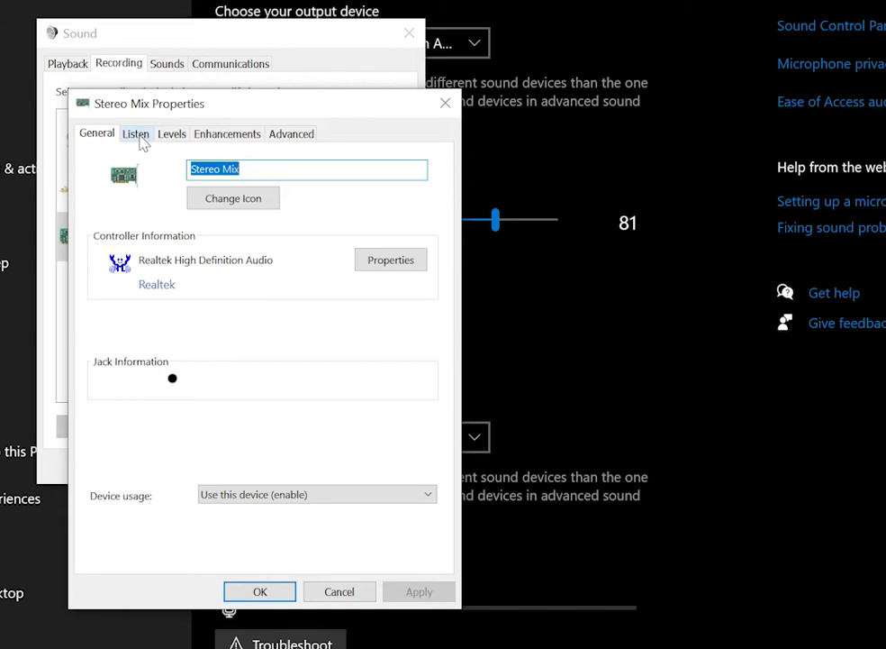
{"action": "left_click", "coordinate": [135, 133]}
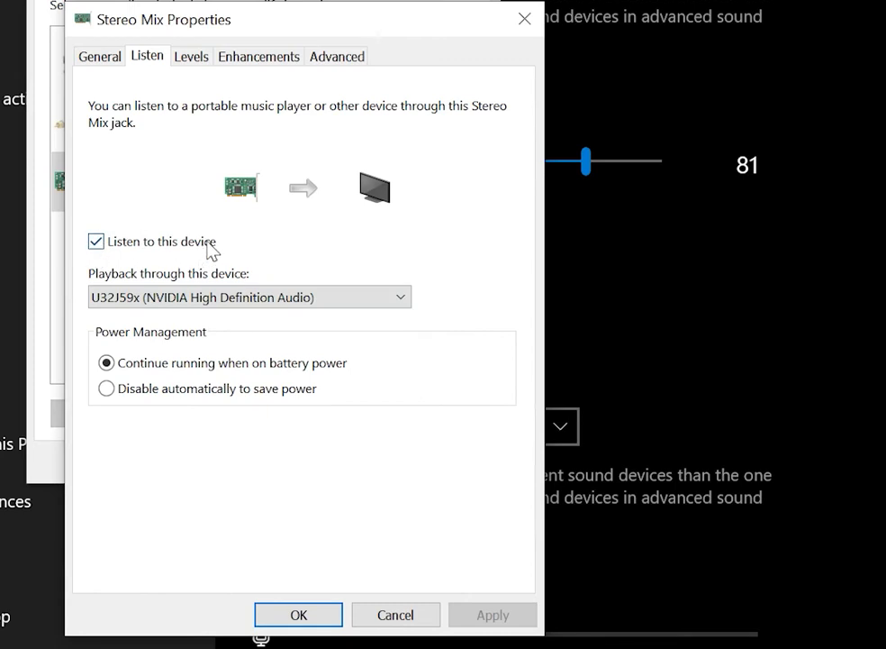
Turn off 'Listen to this device' for Stereo Mix, apply it, and close both Sound dialogs.
{"action": "left_click", "coordinate": [97, 242]}
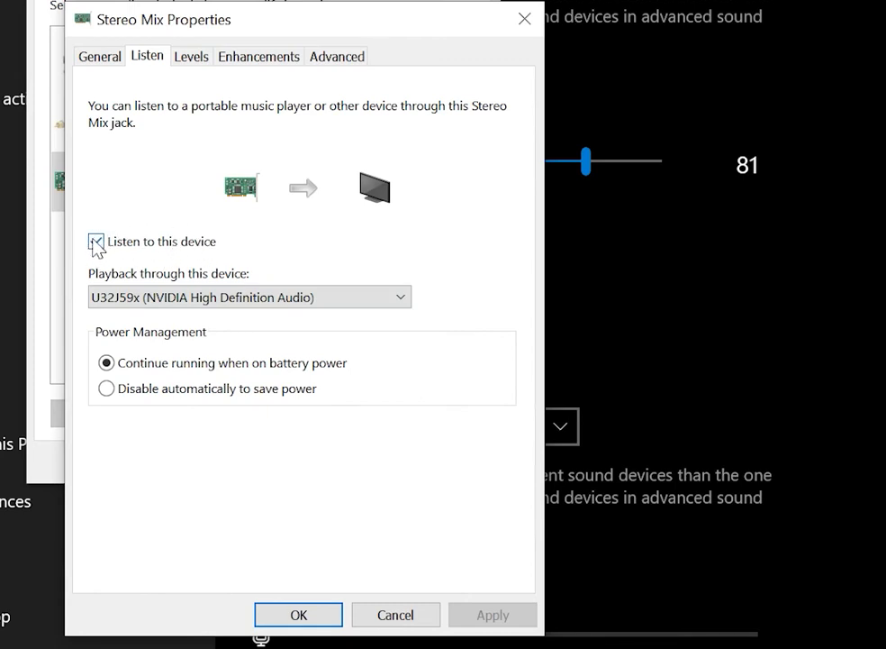
{"action": "left_click", "coordinate": [98, 243]}
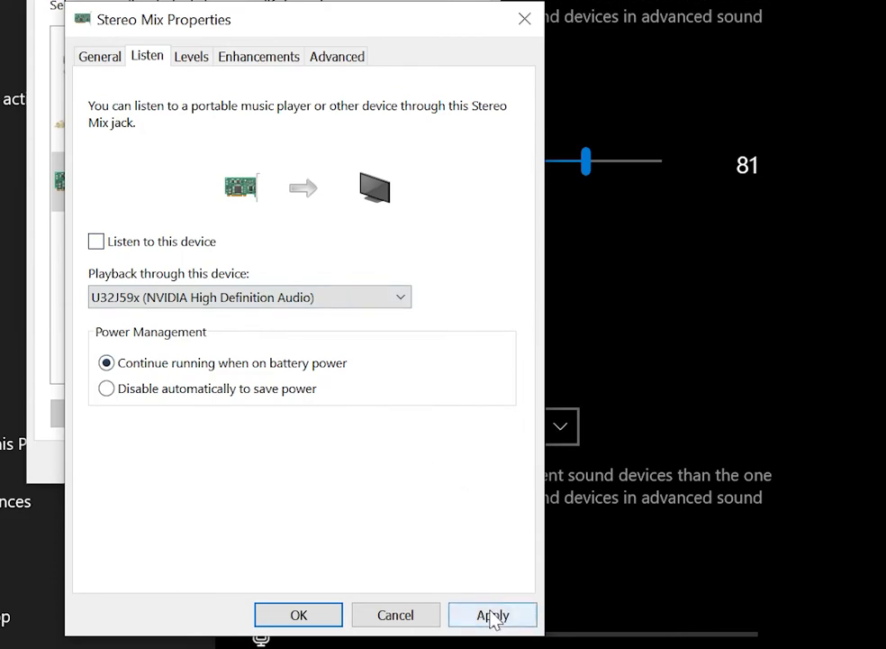
{"action": "left_click", "coordinate": [494, 614]}
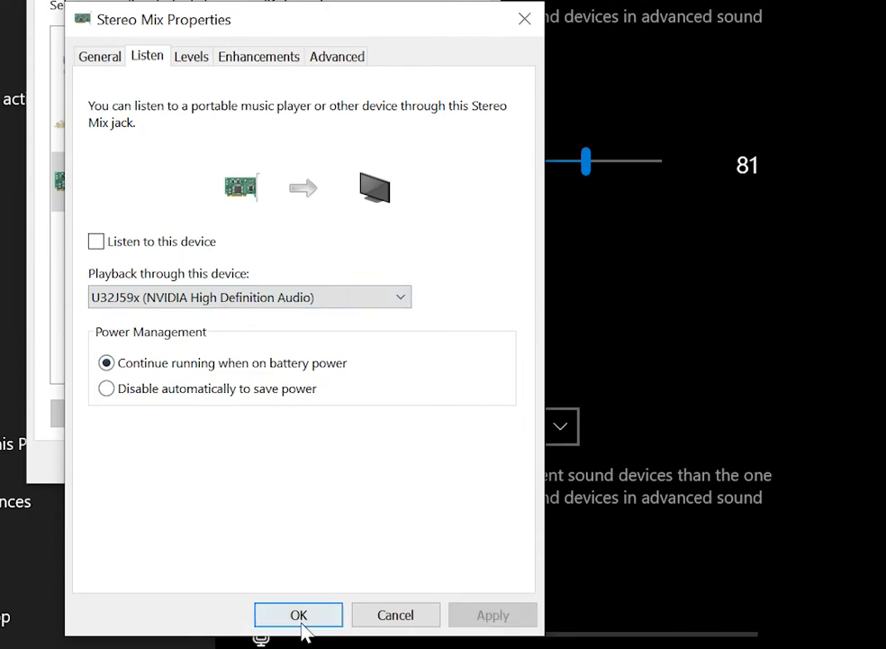
{"action": "left_click", "coordinate": [299, 615]}
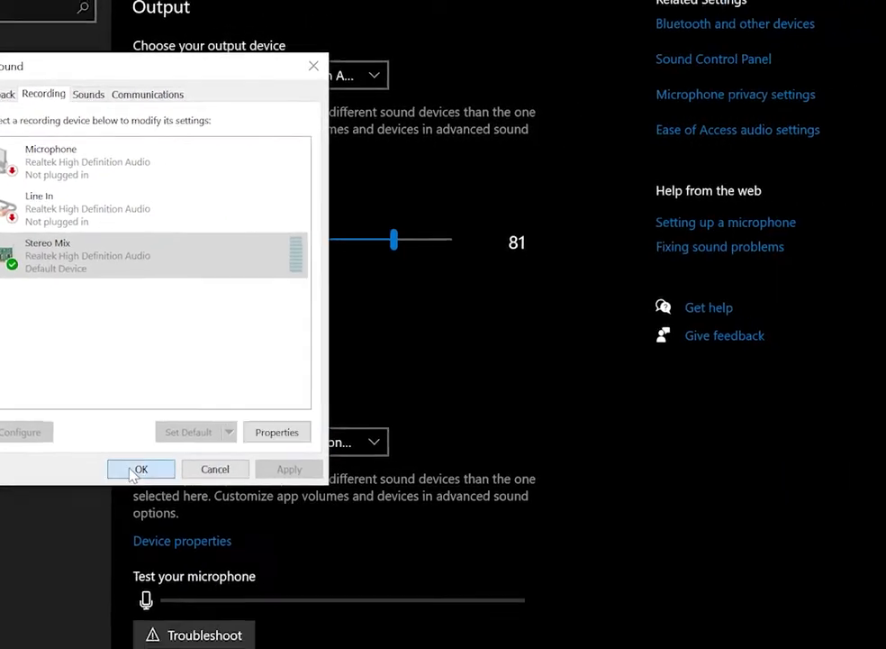
{"action": "left_click", "coordinate": [141, 468]}
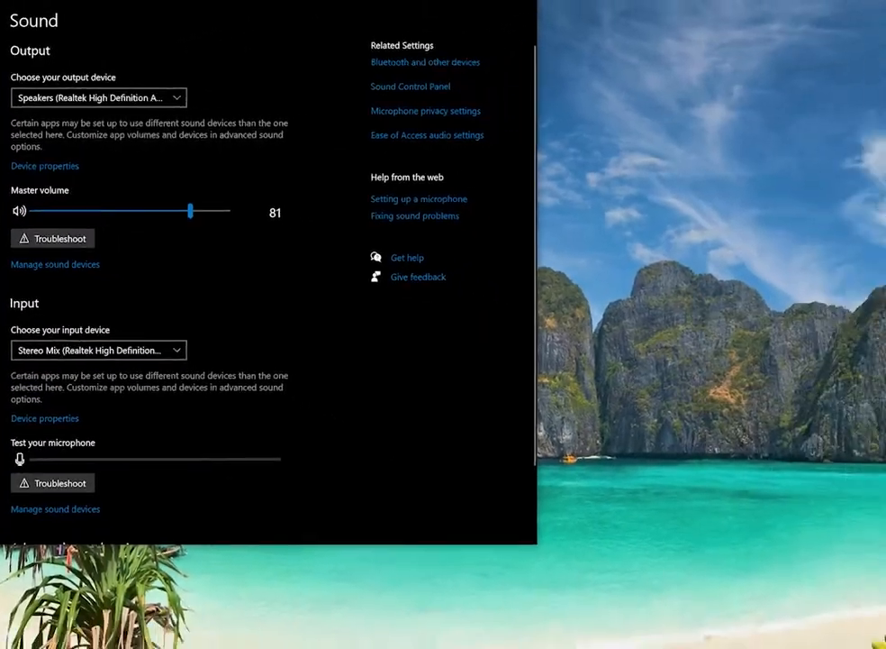